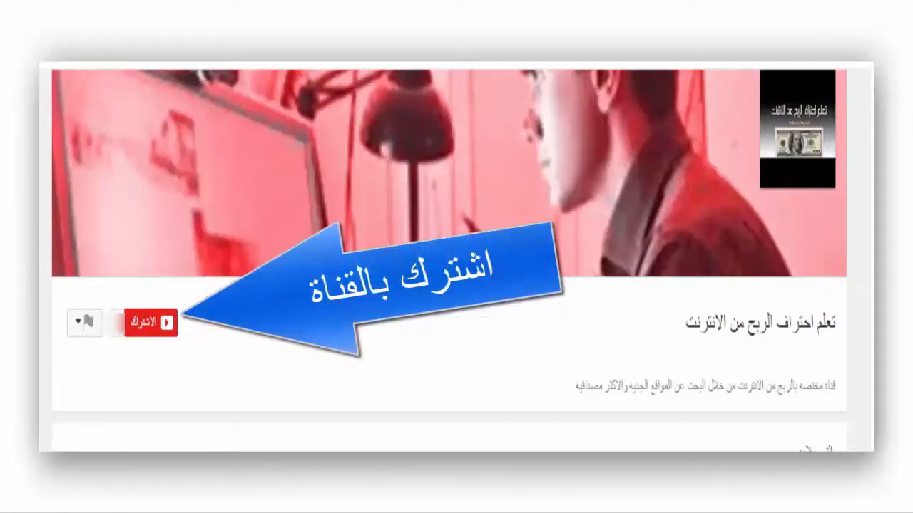
# - Open the subscribed channel's notification settings with 'all notifications' checked
pyautogui.click(146, 323)
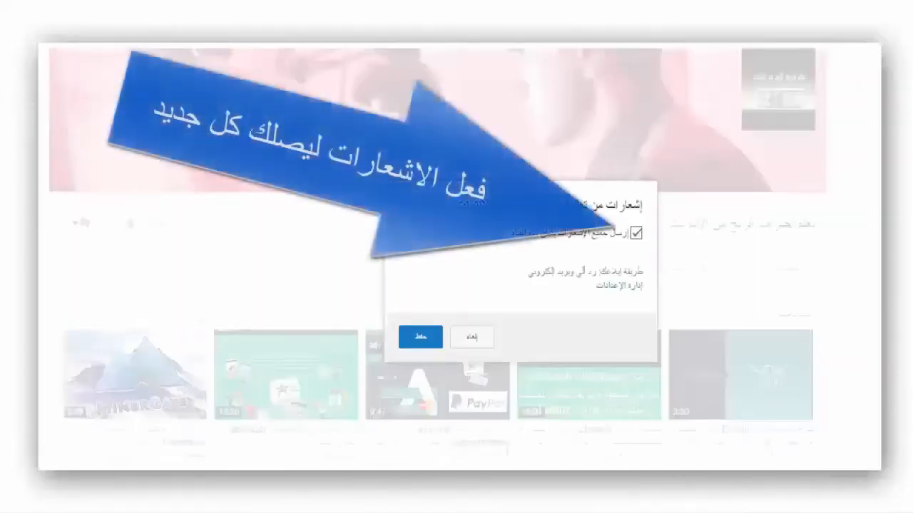